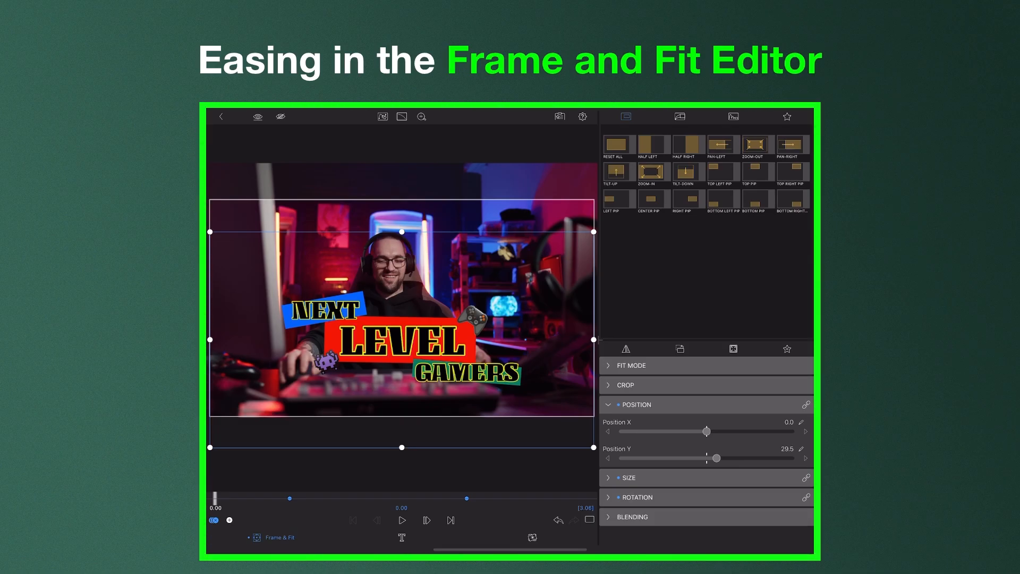
Set the clip's Frame & Fit Position Y value to 29.5
{"action": "left_click", "coordinate": [401, 520]}
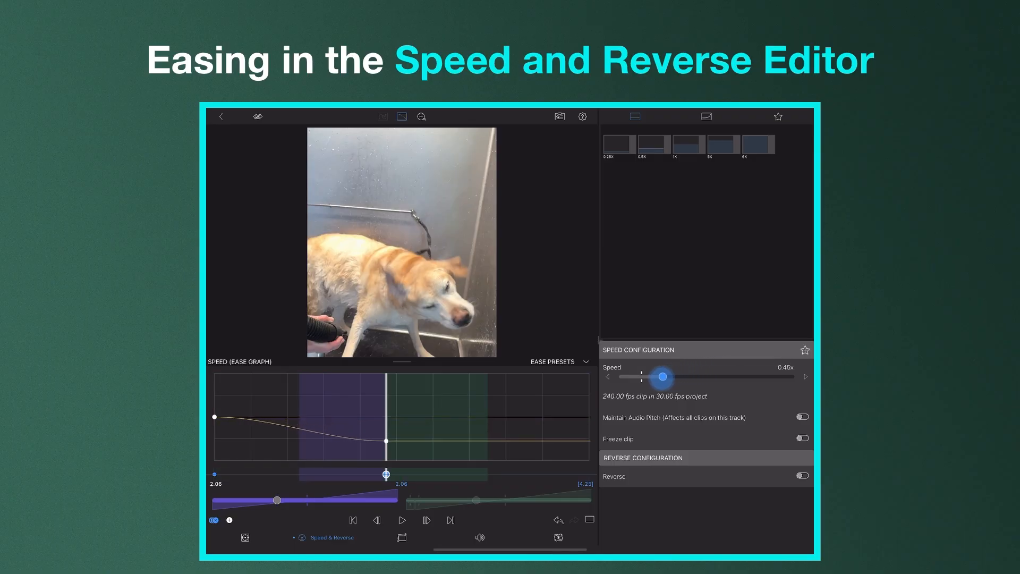
Drop the dog clip's speed at one keyframe, raise it at the next, and ease the change
{"action": "left_click_drag", "start_coordinate": [663, 376], "coordinate": [641, 376]}
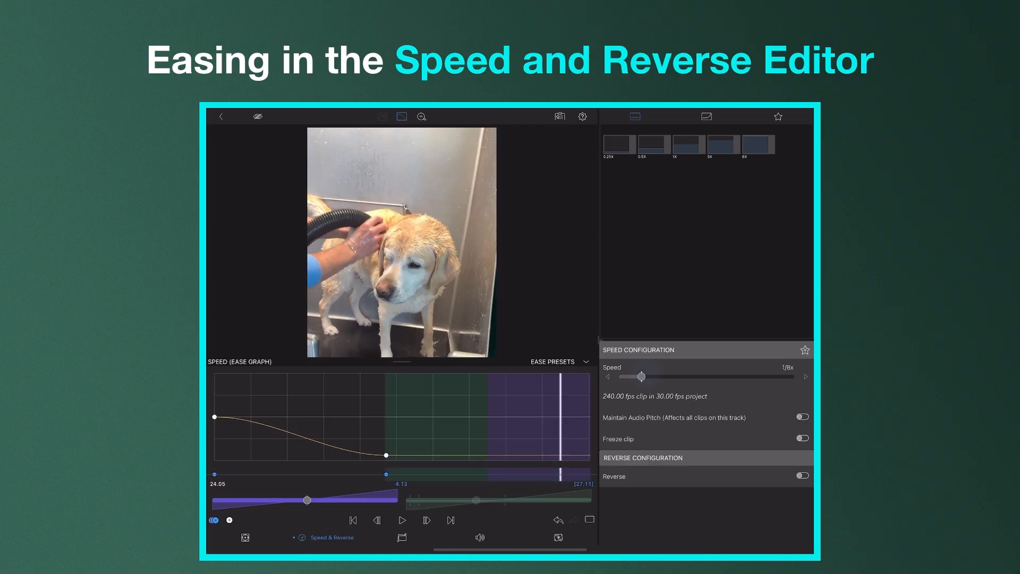
{"action": "left_click_drag", "start_coordinate": [640, 377], "coordinate": [769, 377]}
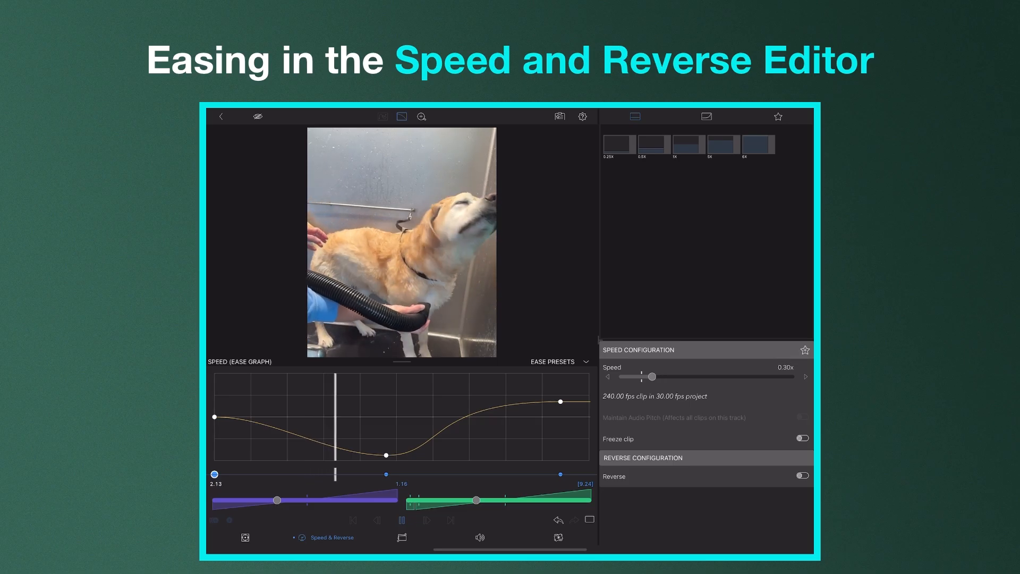
{"action": "left_click_drag", "start_coordinate": [650, 376], "coordinate": [644, 376]}
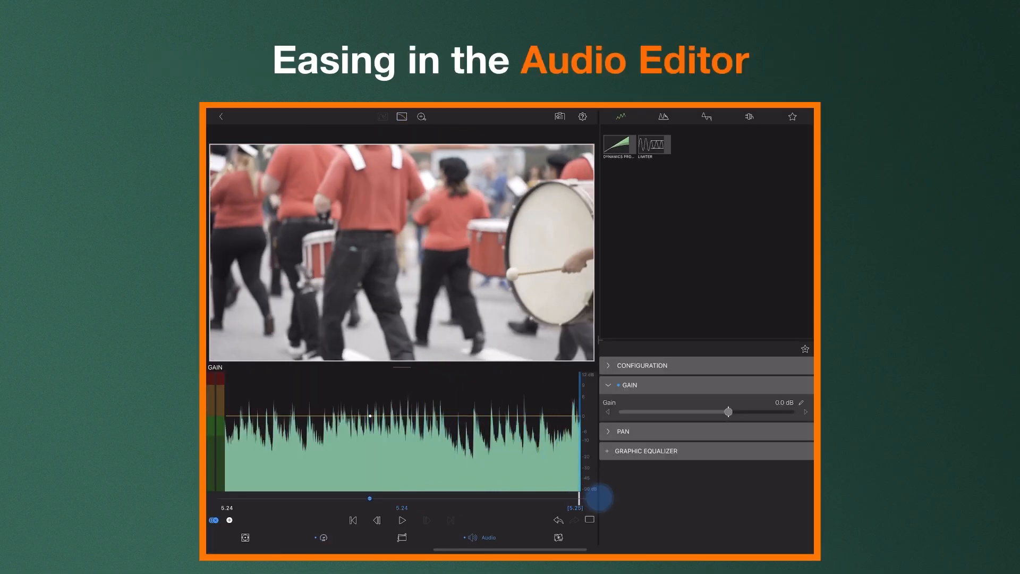
Lower the drum clip's gain to -12.1 dB at the end keyframe and show its ease graph
{"action": "left_click_drag", "start_coordinate": [727, 411], "coordinate": [688, 411]}
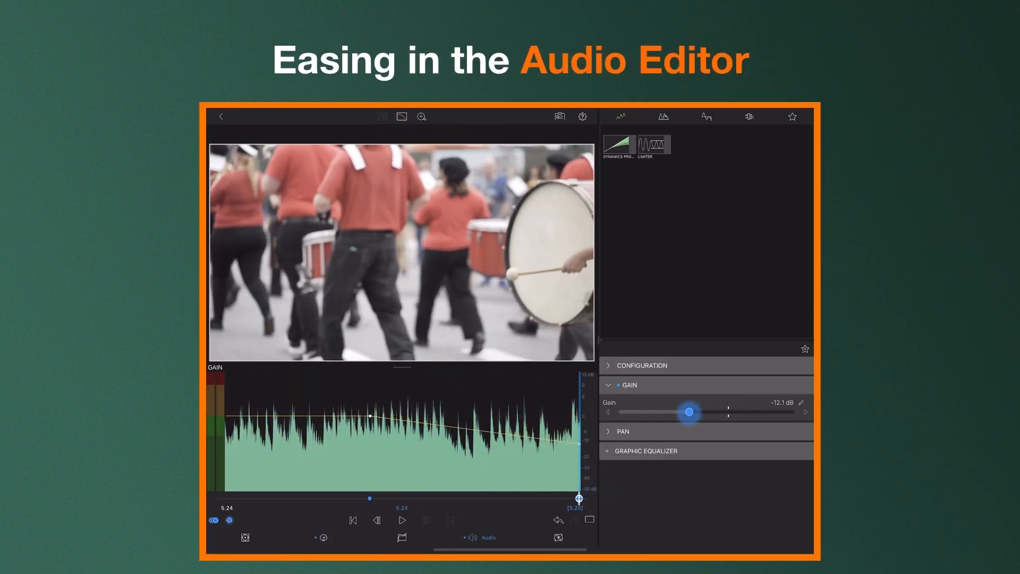
{"action": "left_click_drag", "start_coordinate": [689, 411], "coordinate": [676, 411]}
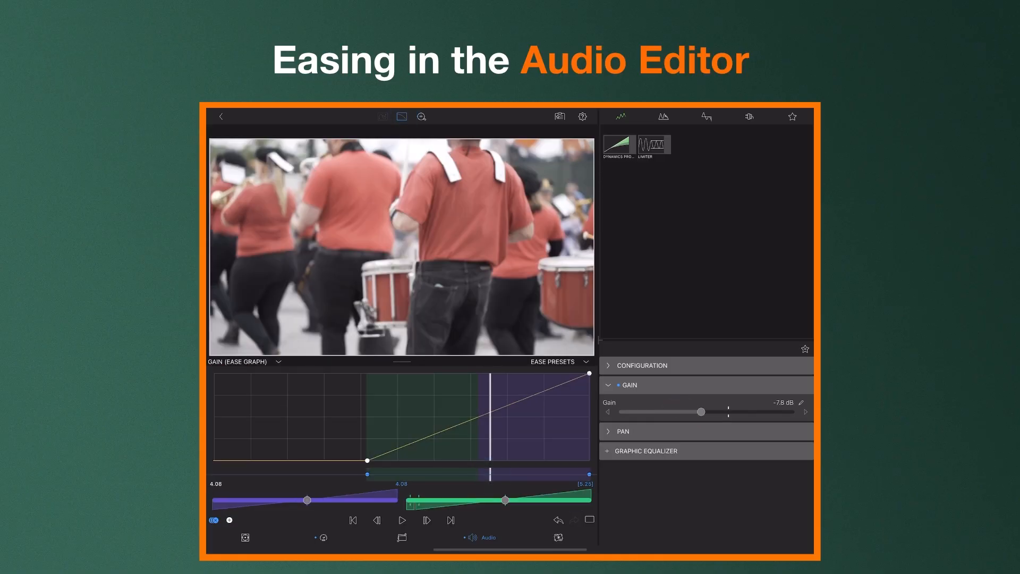
{"action": "left_click", "coordinate": [401, 520]}
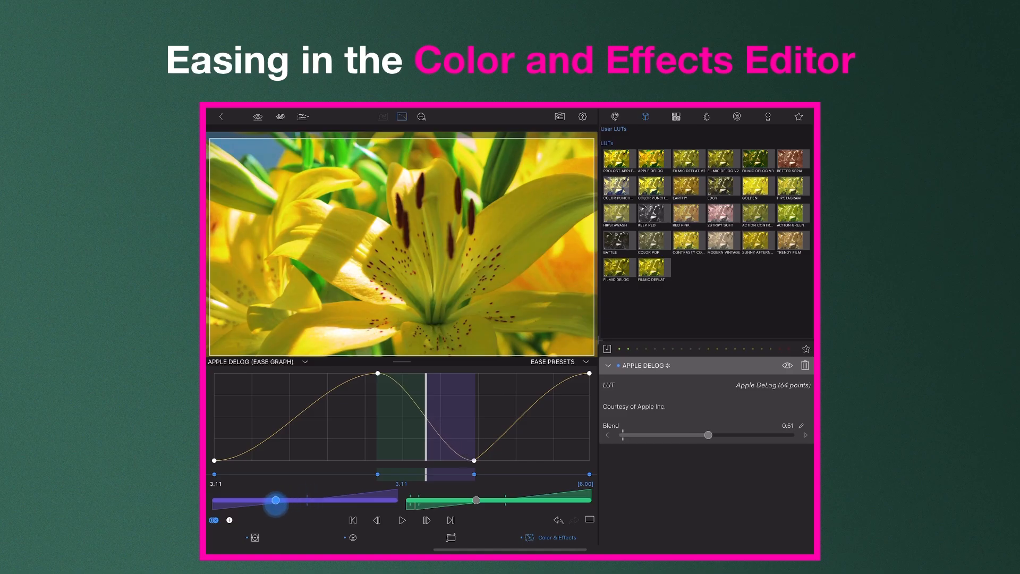
Drag the Apple DeLog ease handle to curve the blend transition smoothly
{"action": "left_click_drag", "start_coordinate": [707, 434], "coordinate": [733, 435]}
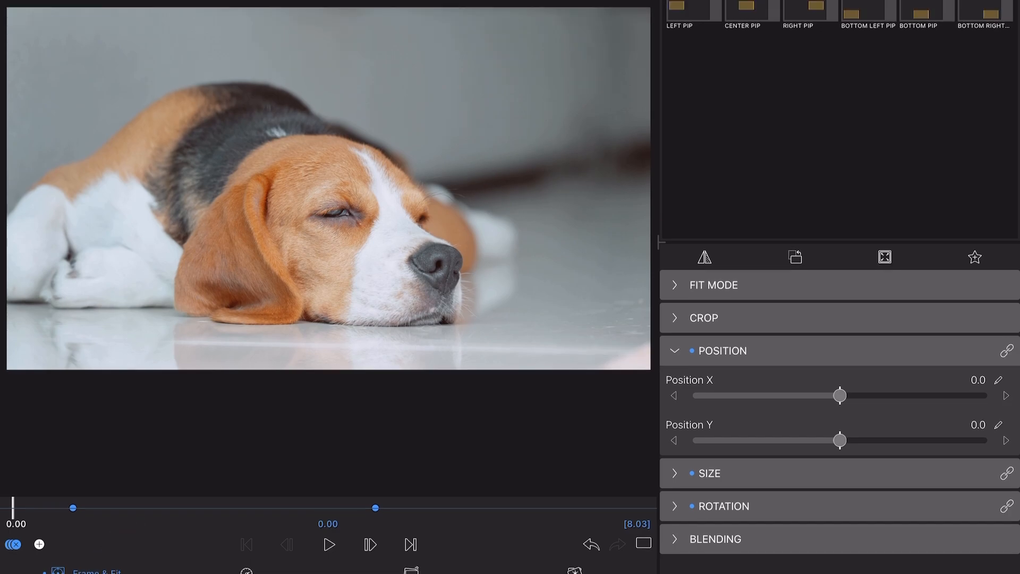
Preview the beagle's position move and raise the divider to reveal the Position ease graph
{"action": "left_click", "coordinate": [327, 543]}
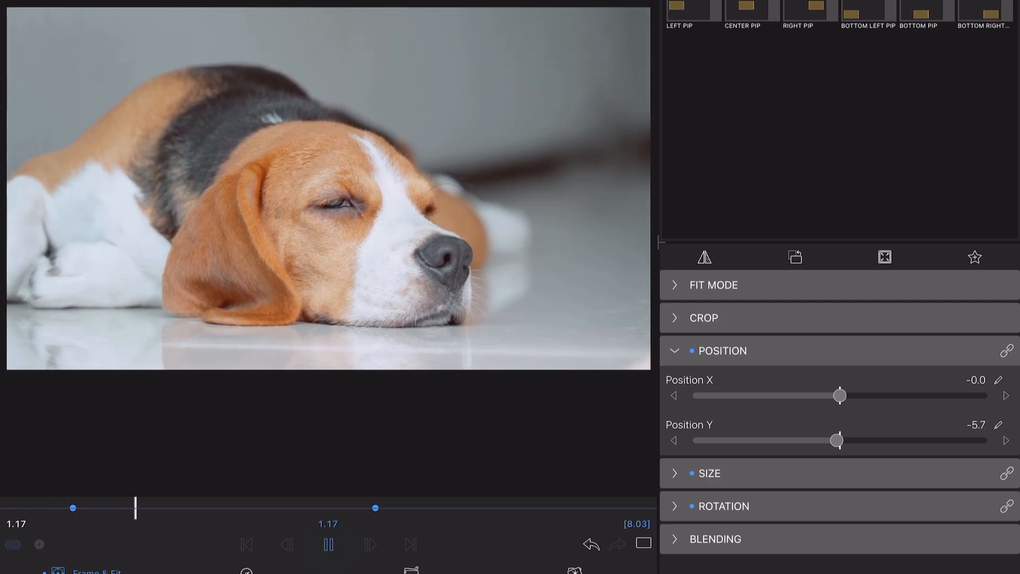
{"action": "left_click_drag", "start_coordinate": [837, 440], "coordinate": [828, 440]}
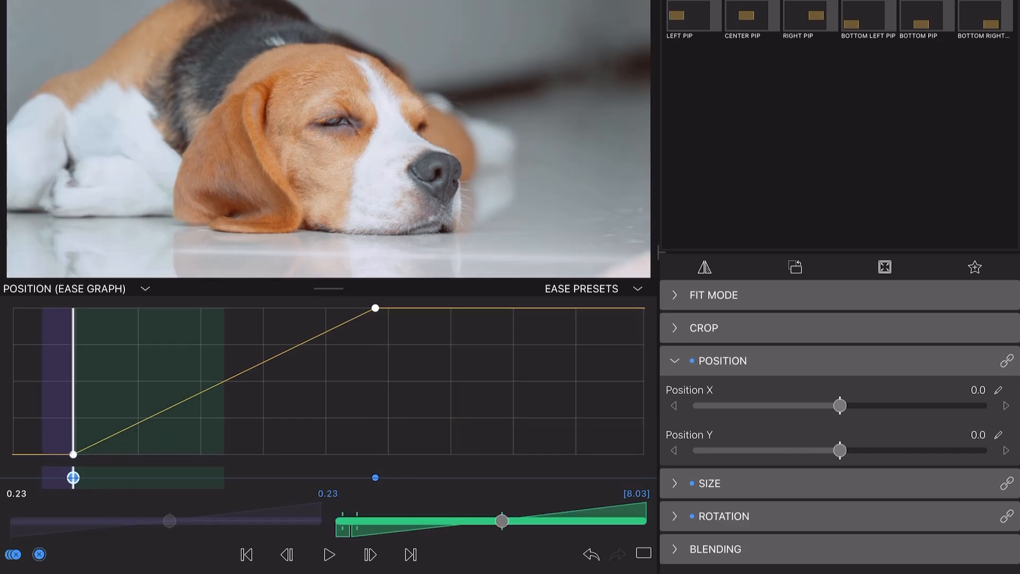
Select the span between position keyframes and drag its ease handles into an S-curve
{"action": "left_click", "coordinate": [329, 569]}
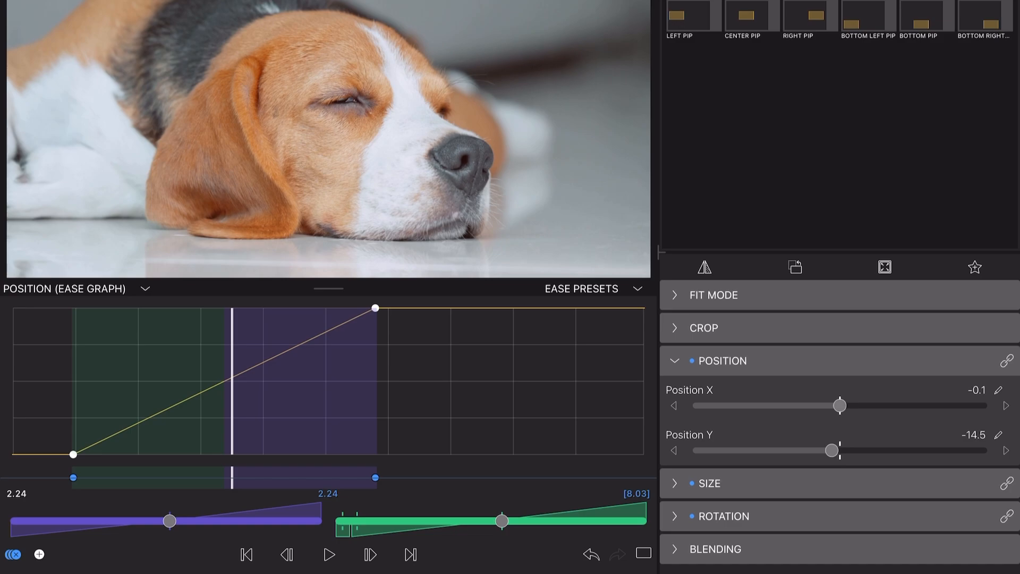
{"action": "left_click_drag", "start_coordinate": [168, 519], "coordinate": [299, 520]}
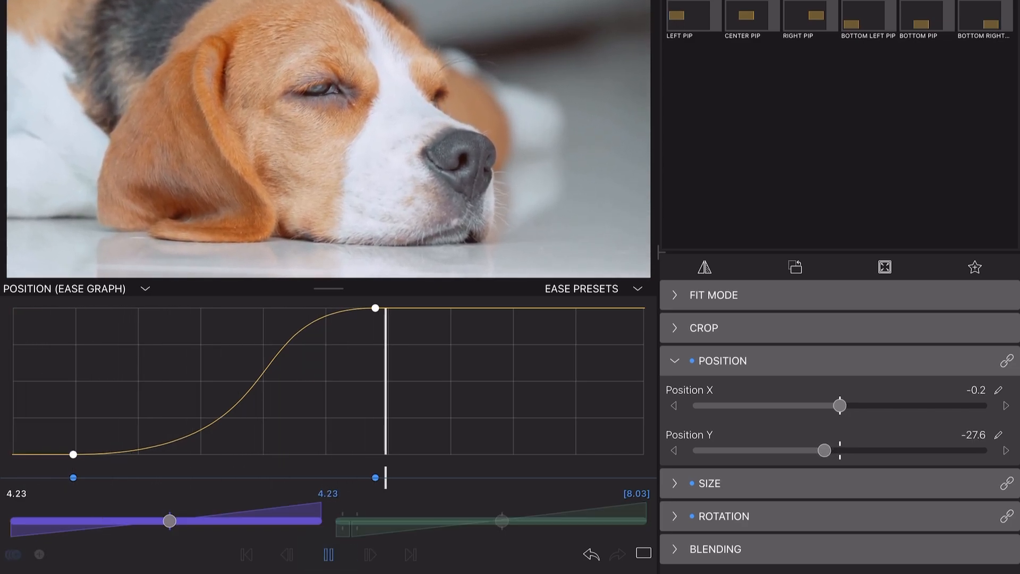
{"action": "left_click", "coordinate": [326, 554]}
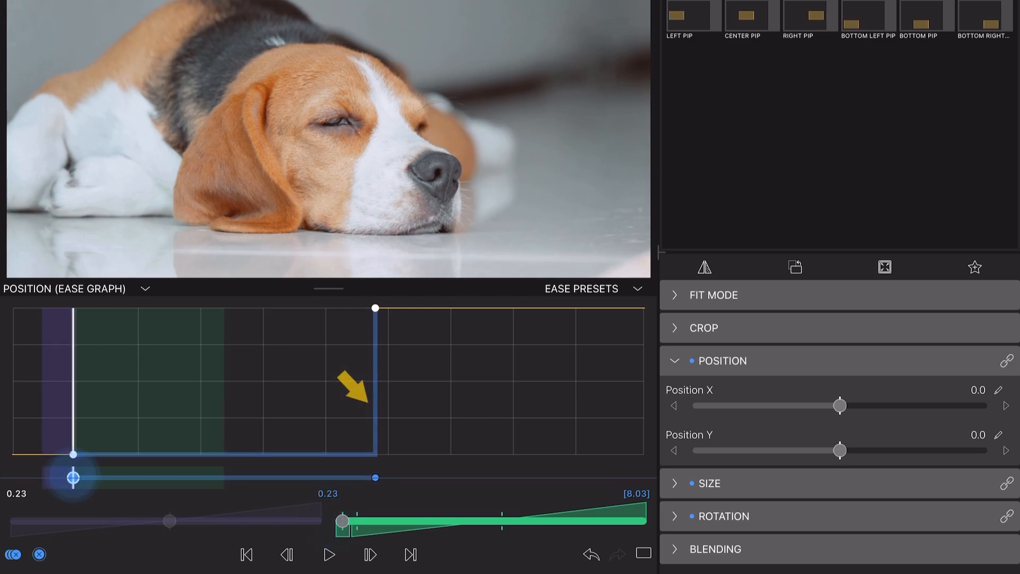
Set the first position keyframe to Hold Out and preview the snap to Y -27.6
{"action": "left_click", "coordinate": [327, 555]}
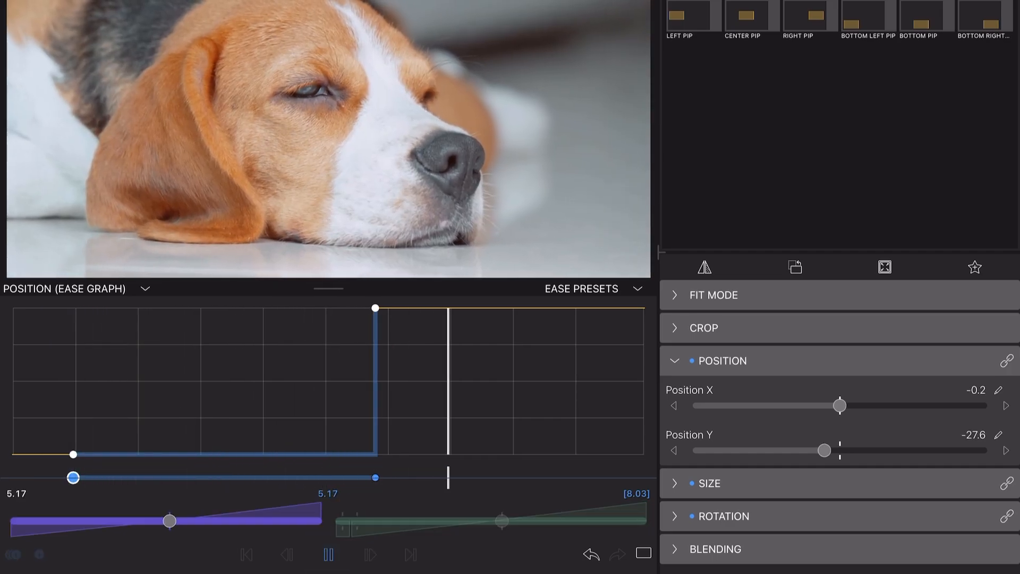
{"action": "left_click", "coordinate": [326, 569]}
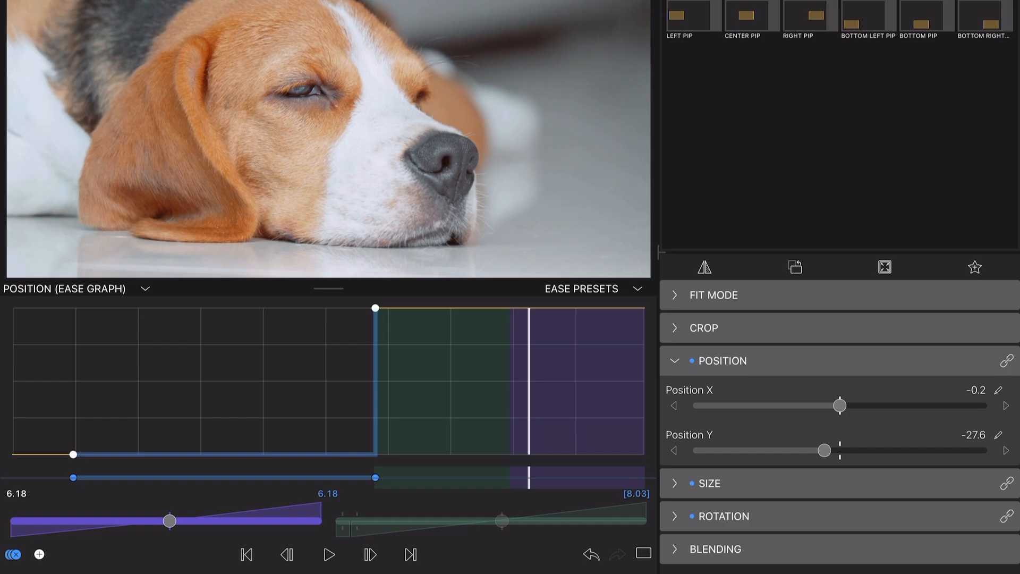
{"action": "left_click", "coordinate": [328, 554]}
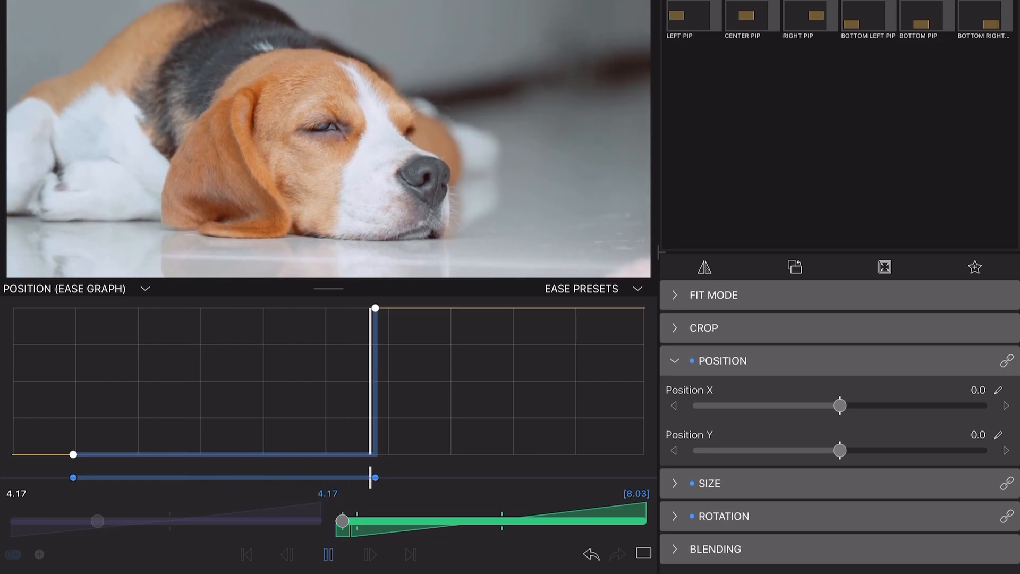
Open Size, move the end Size keyframe earlier, and add a later zoom-out keyframe
{"action": "left_click", "coordinate": [327, 555]}
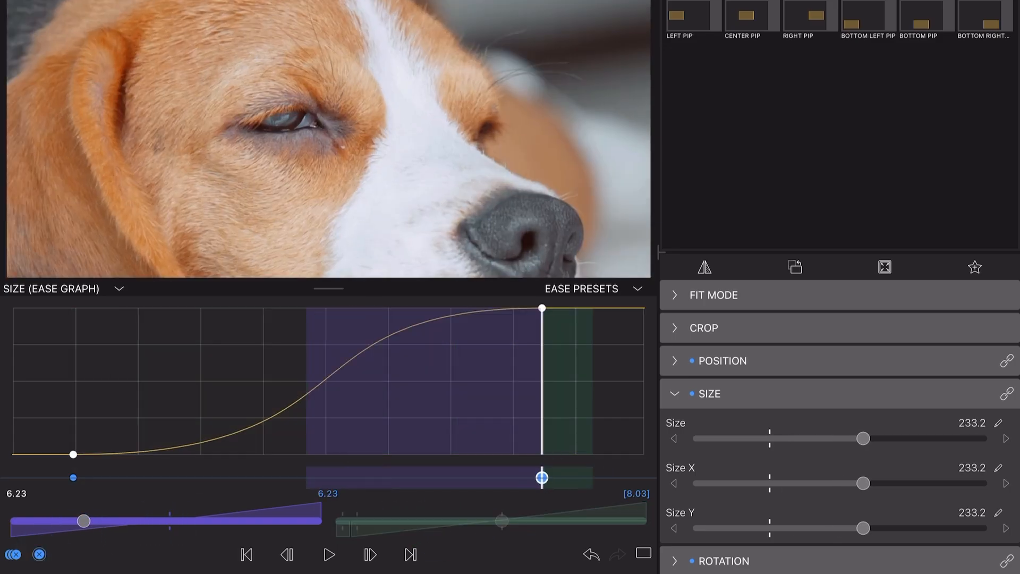
{"action": "left_click_drag", "start_coordinate": [541, 477], "coordinate": [517, 475]}
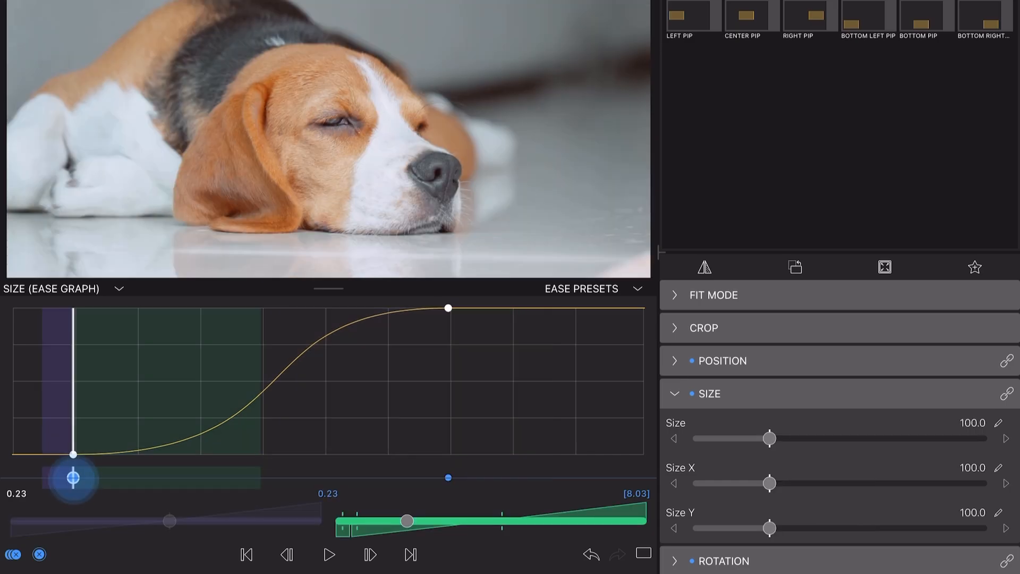
{"action": "left_click", "coordinate": [328, 570]}
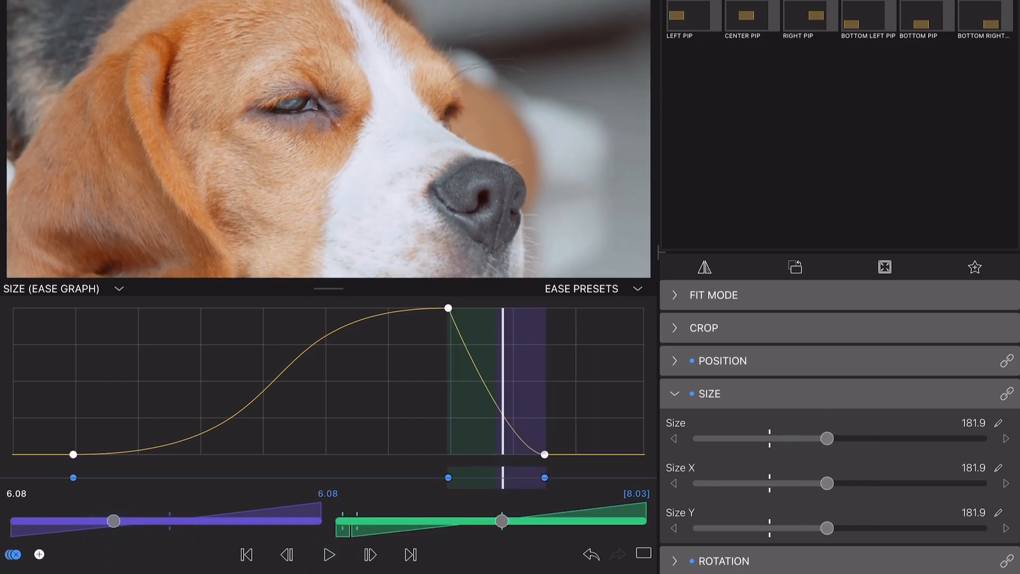
Switch the SIZE graph to Velocity Graph, then inspect the final keyframe and first zoom-in span
{"action": "left_click", "coordinate": [119, 288]}
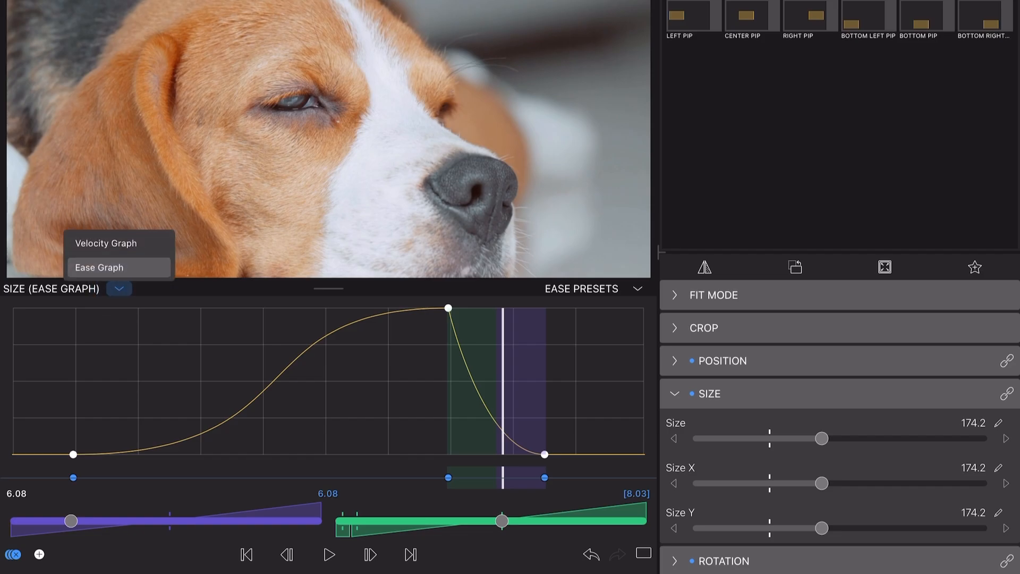
{"action": "left_click", "coordinate": [118, 243]}
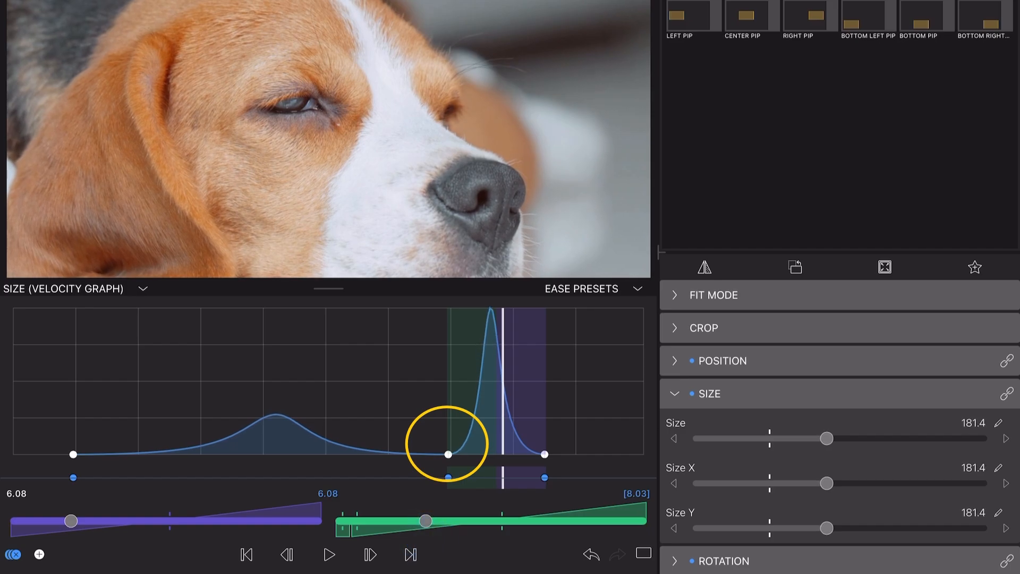
{"action": "left_click", "coordinate": [328, 569]}
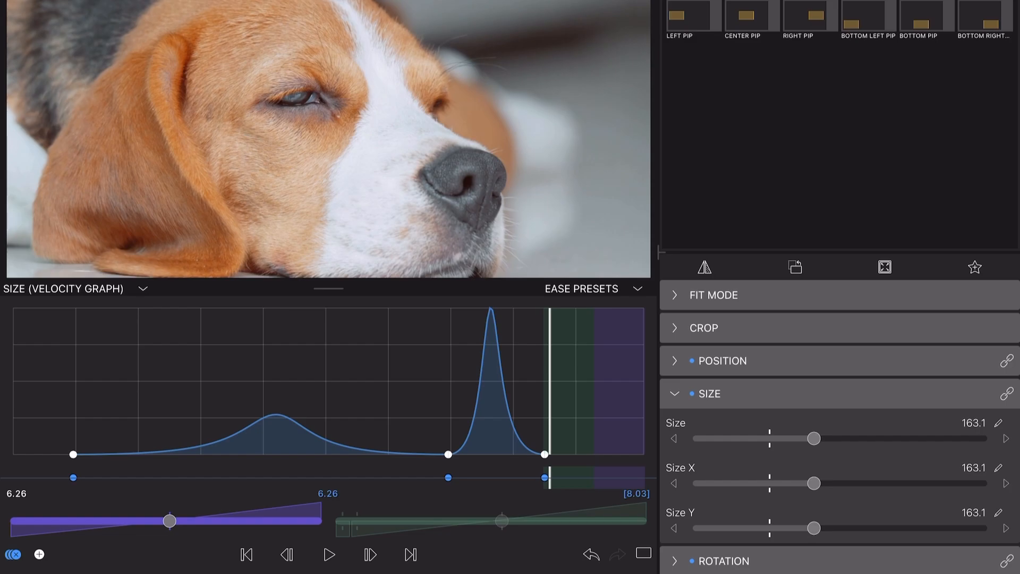
{"action": "left_click", "coordinate": [639, 288]}
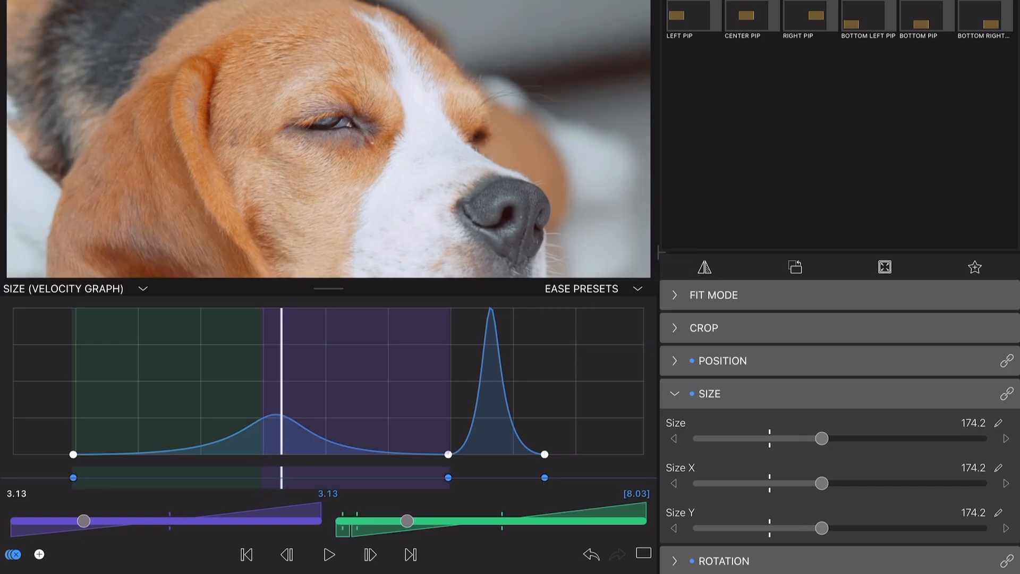
Apply the Slow In and Slow Out ease presets to the first zoom span
{"action": "left_click", "coordinate": [639, 288]}
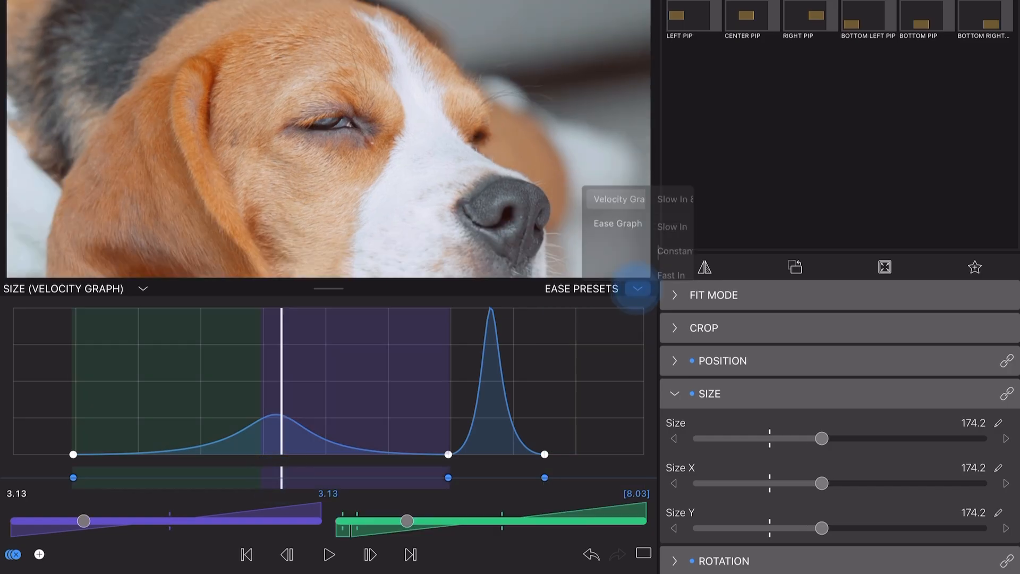
{"action": "left_click", "coordinate": [639, 288]}
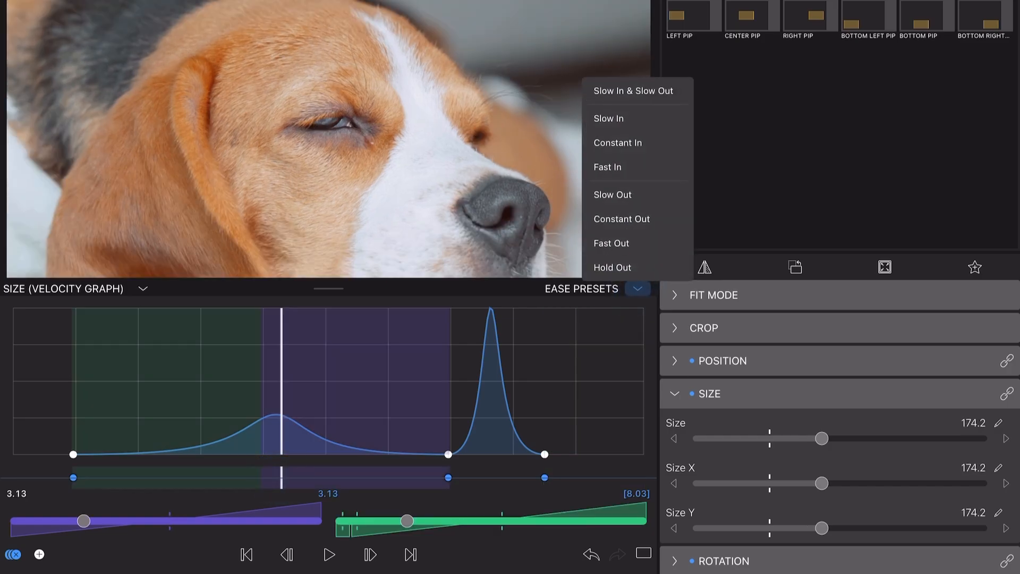
{"action": "left_click", "coordinate": [608, 118]}
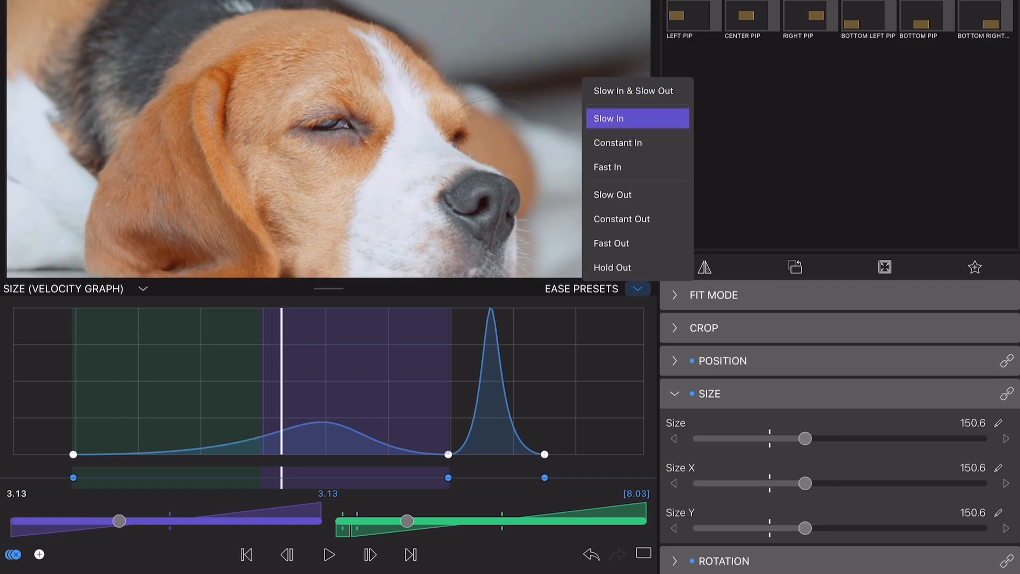
{"action": "left_click", "coordinate": [637, 194]}
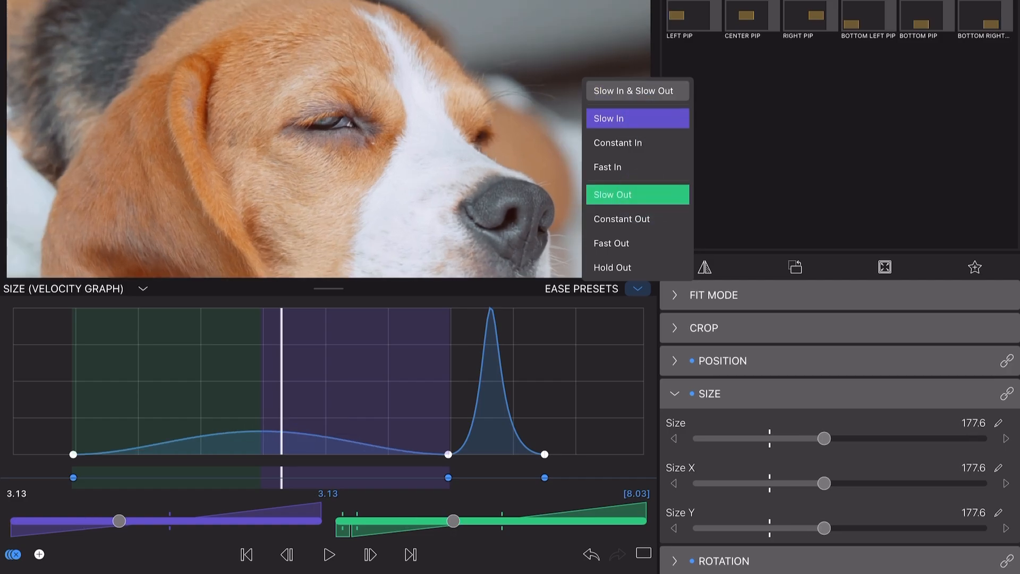